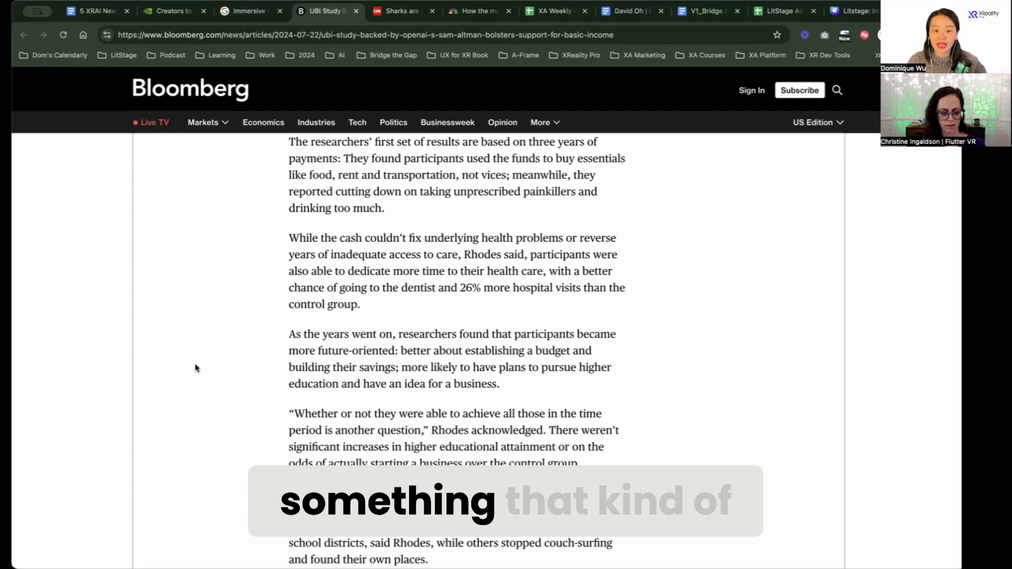
{"action": "scroll", "scroll_direction": "down", "scroll_amount": 3}
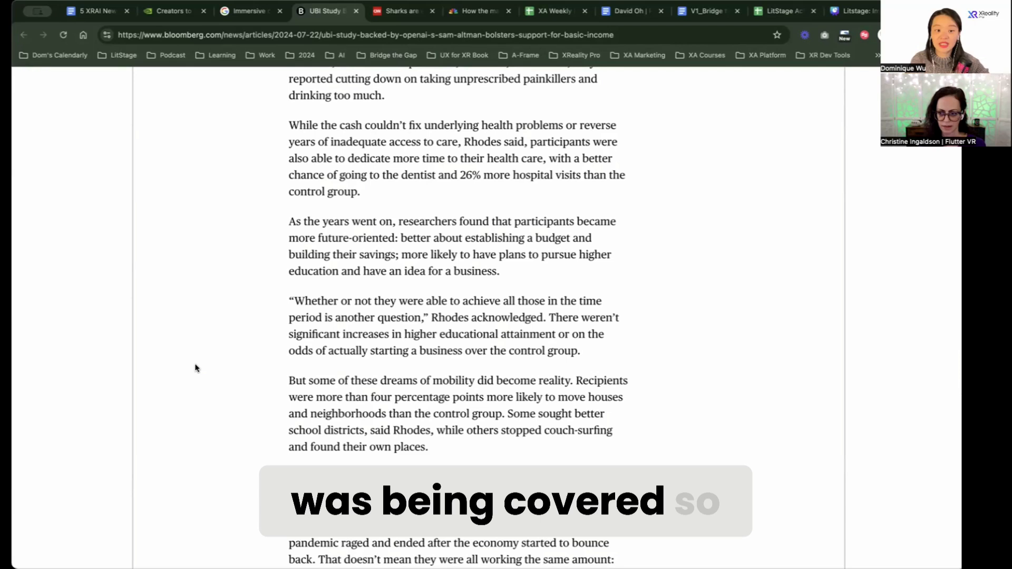
{"action": "scroll", "scroll_direction": "down", "scroll_amount": 3}
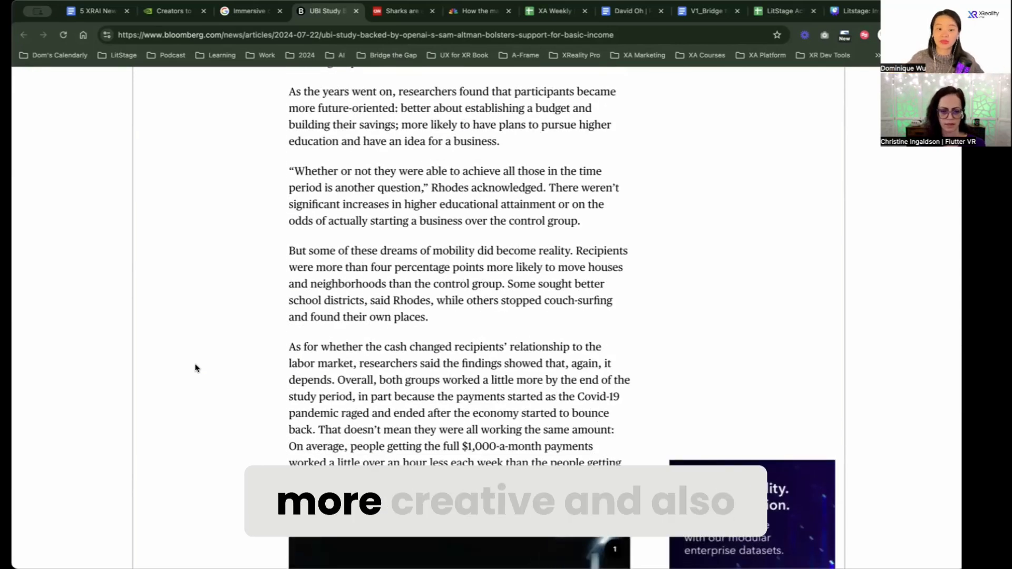
{"action": "scroll", "scroll_direction": "down", "scroll_amount": 3}
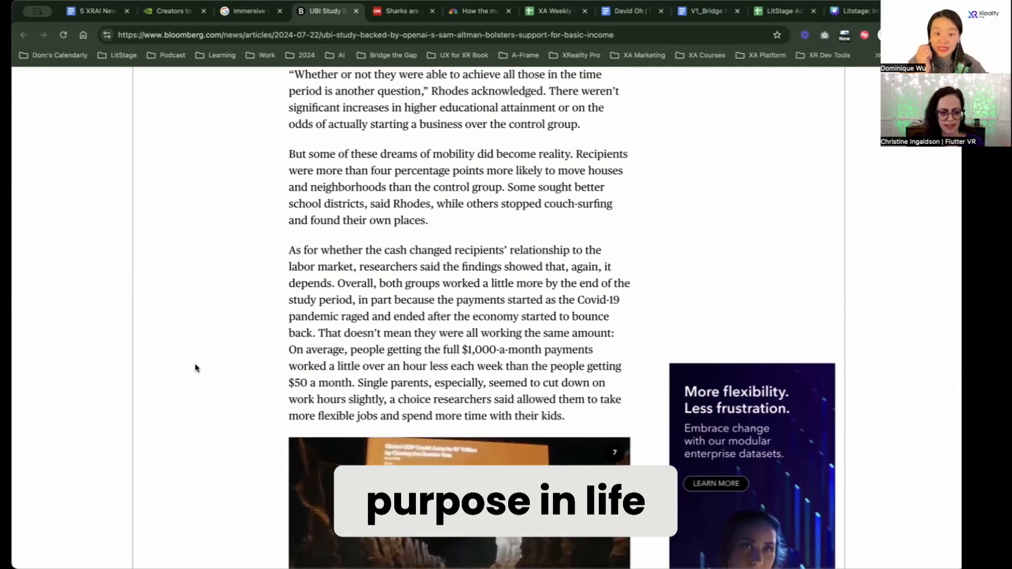
{"action": "scroll", "scroll_direction": "down", "scroll_amount": 3}
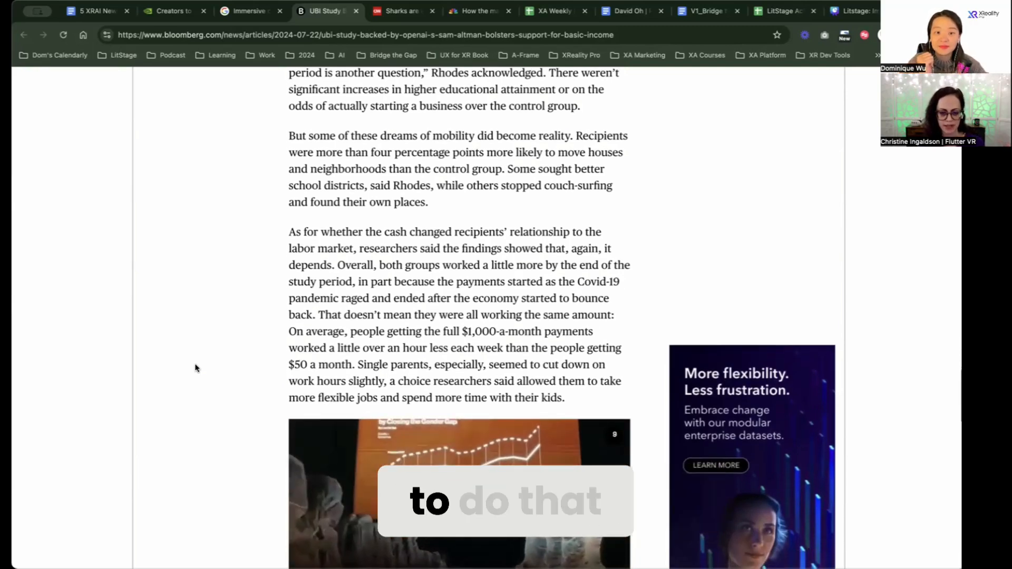
{"action": "scroll", "scroll_direction": "down", "scroll_amount": 3}
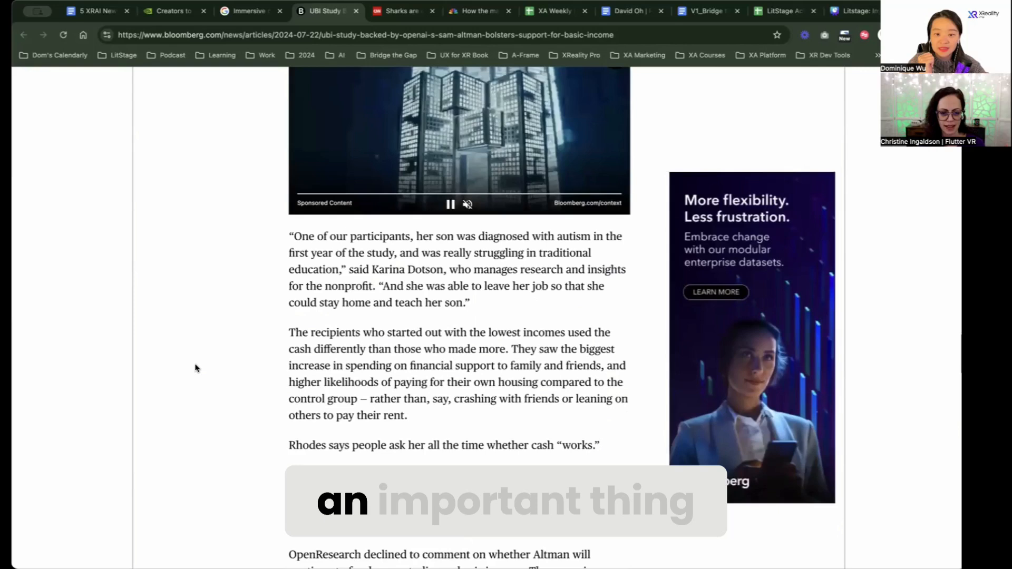
{"action": "scroll", "scroll_direction": "down", "scroll_amount": 3}
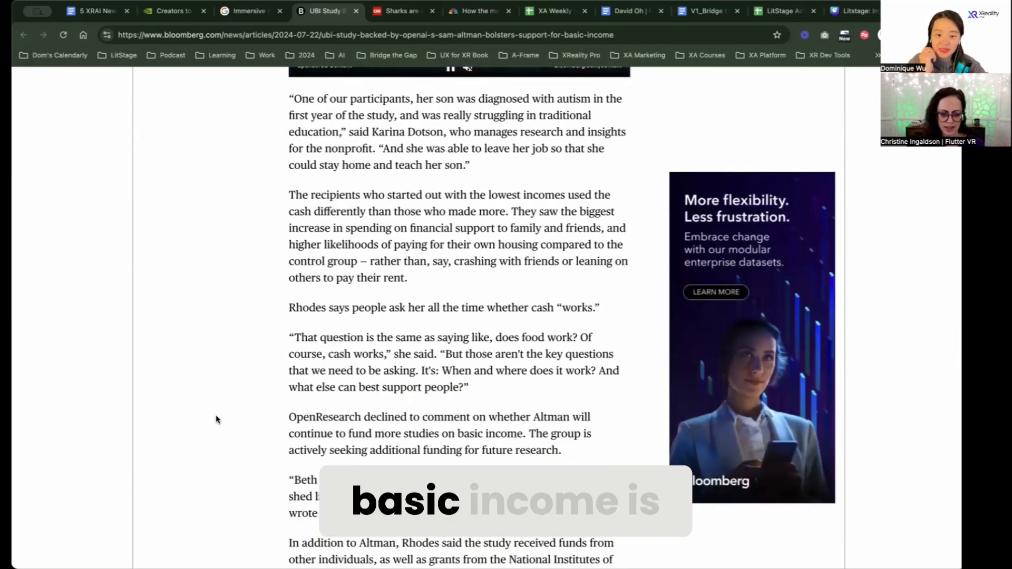
{"action": "scroll", "scroll_direction": "down", "scroll_amount": 3}
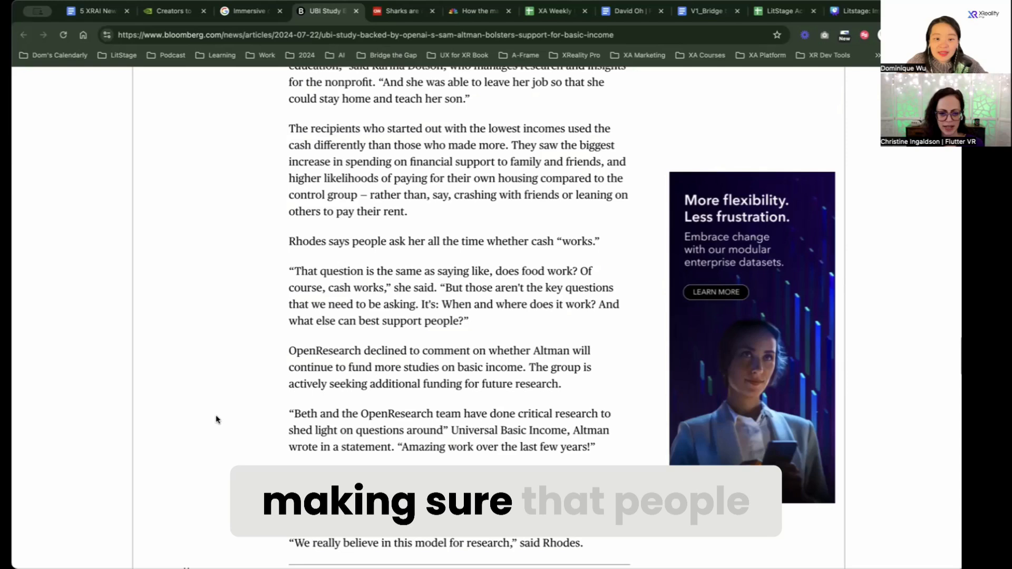
{"action": "scroll", "scroll_direction": "down", "scroll_amount": 3}
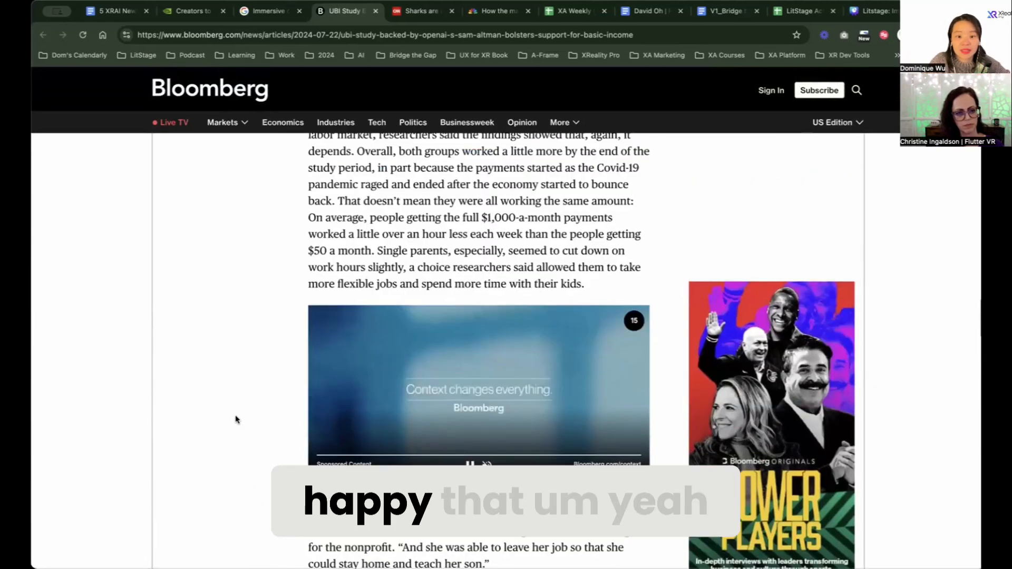
{"action": "scroll", "scroll_direction": "down", "scroll_amount": 3}
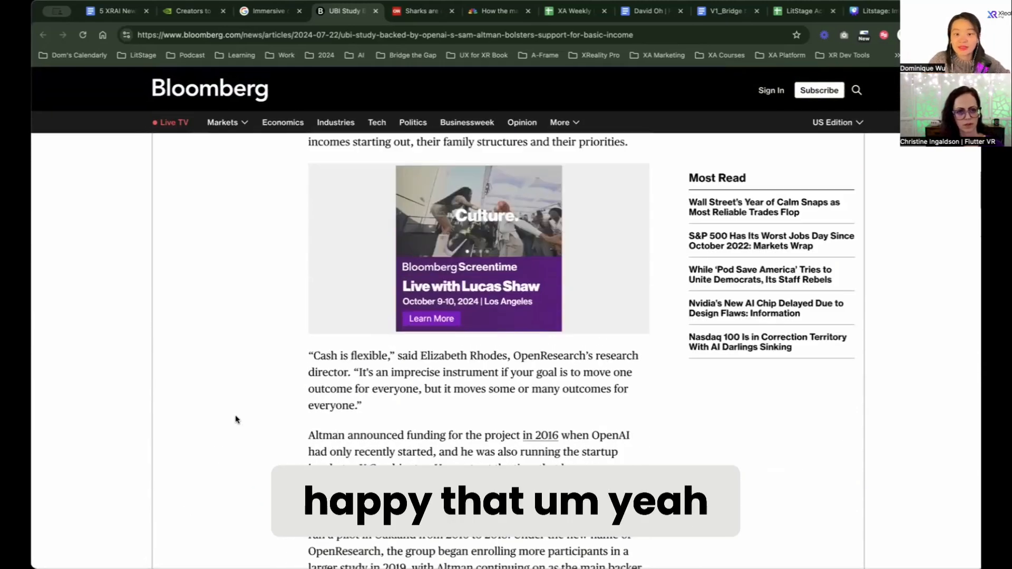